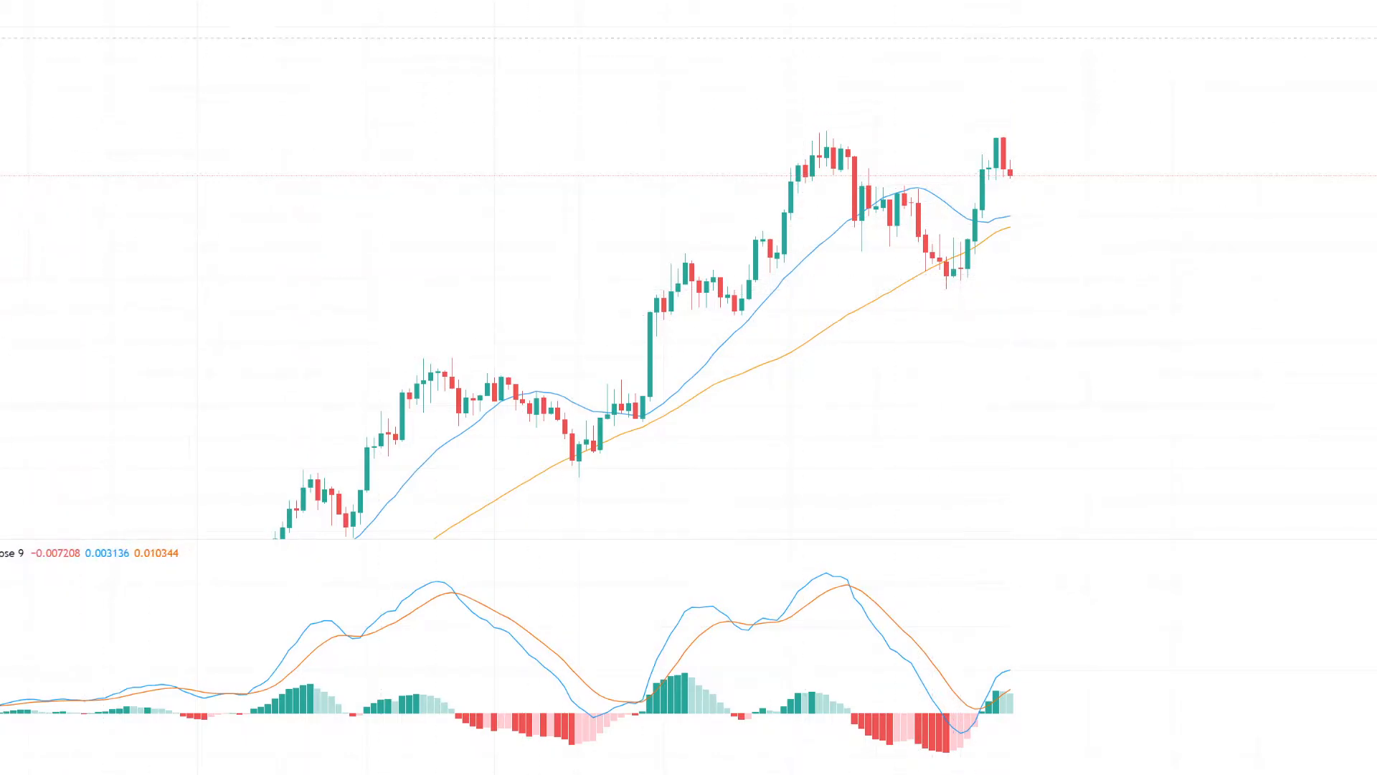
mouse_move(912, 270)
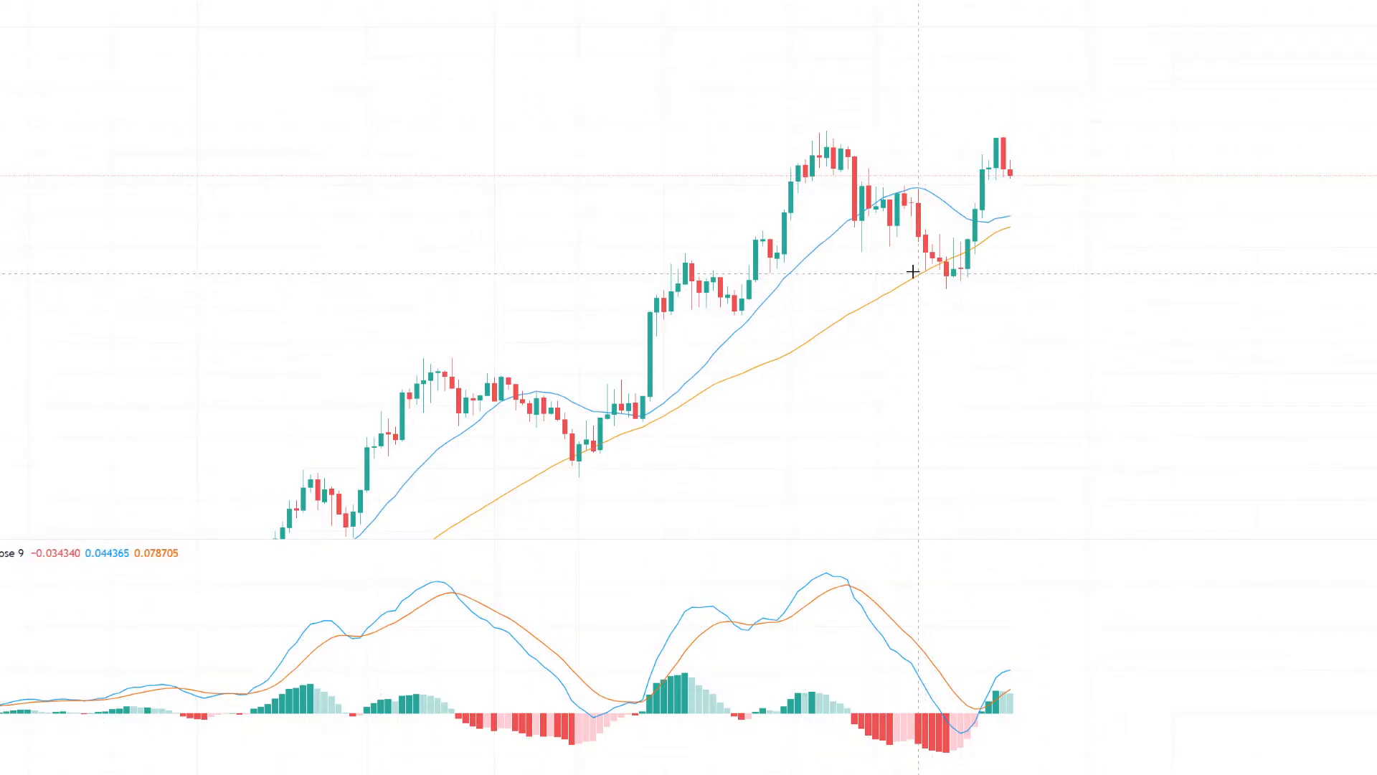
Step: Draw a small shaded rectangle over the recent pullback lows and nudge it into place
left_click_drag(909, 275, 984, 287)
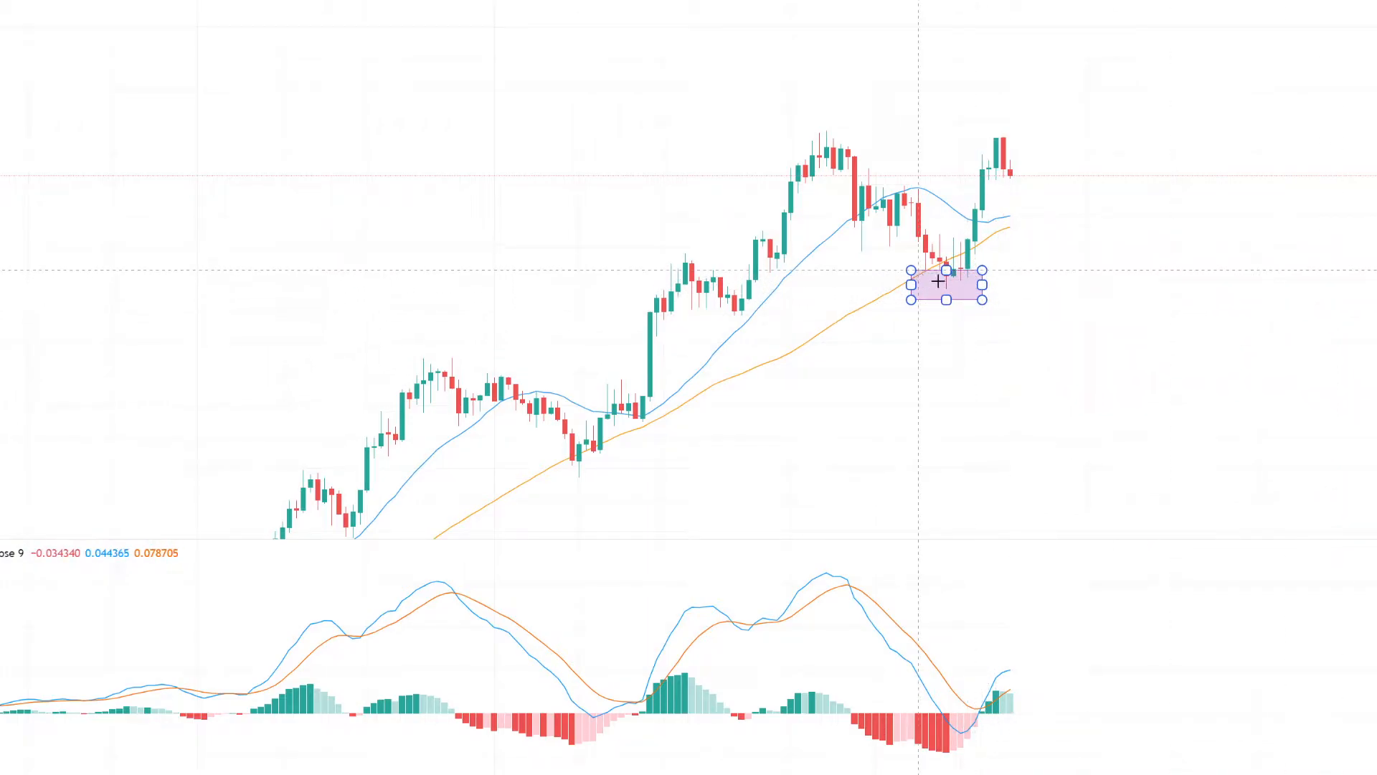
left_click_drag(939, 283, 959, 285)
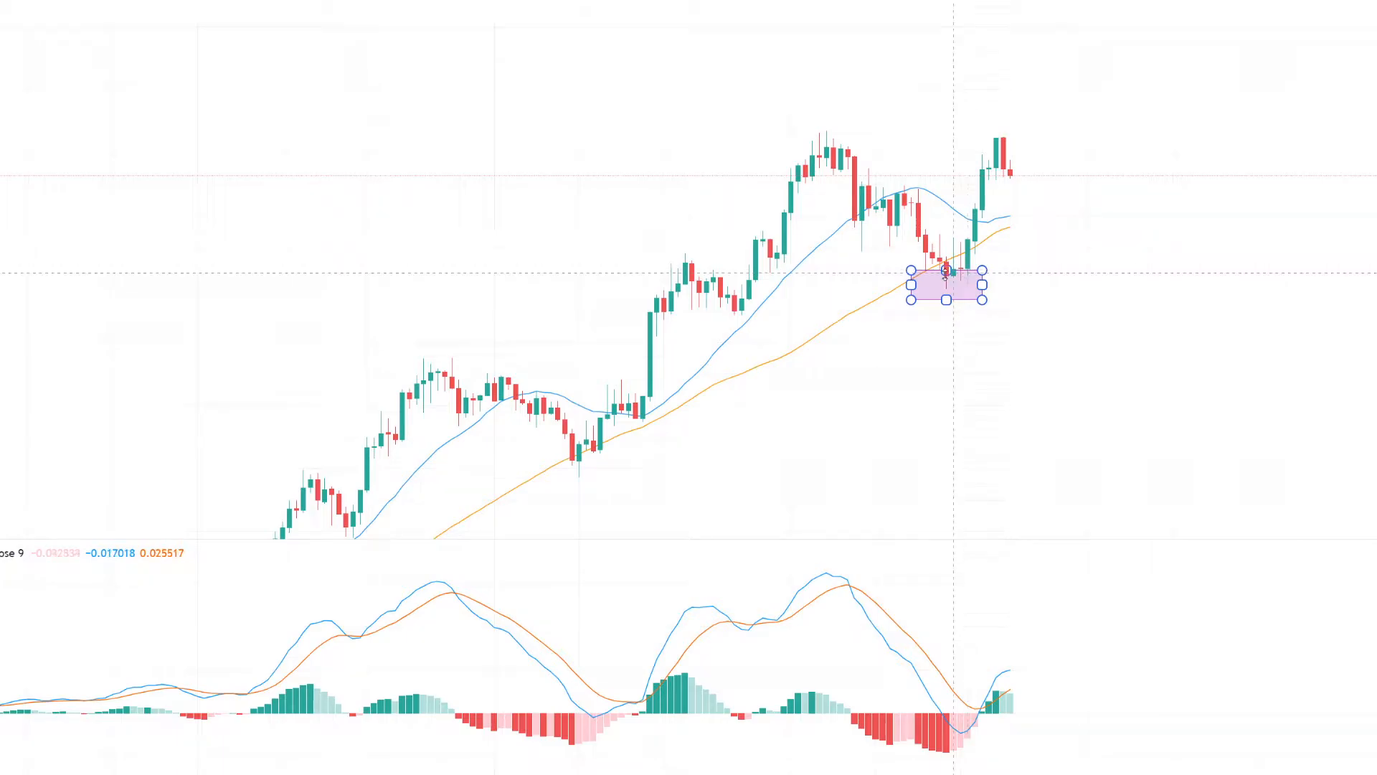
mouse_move(915, 178)
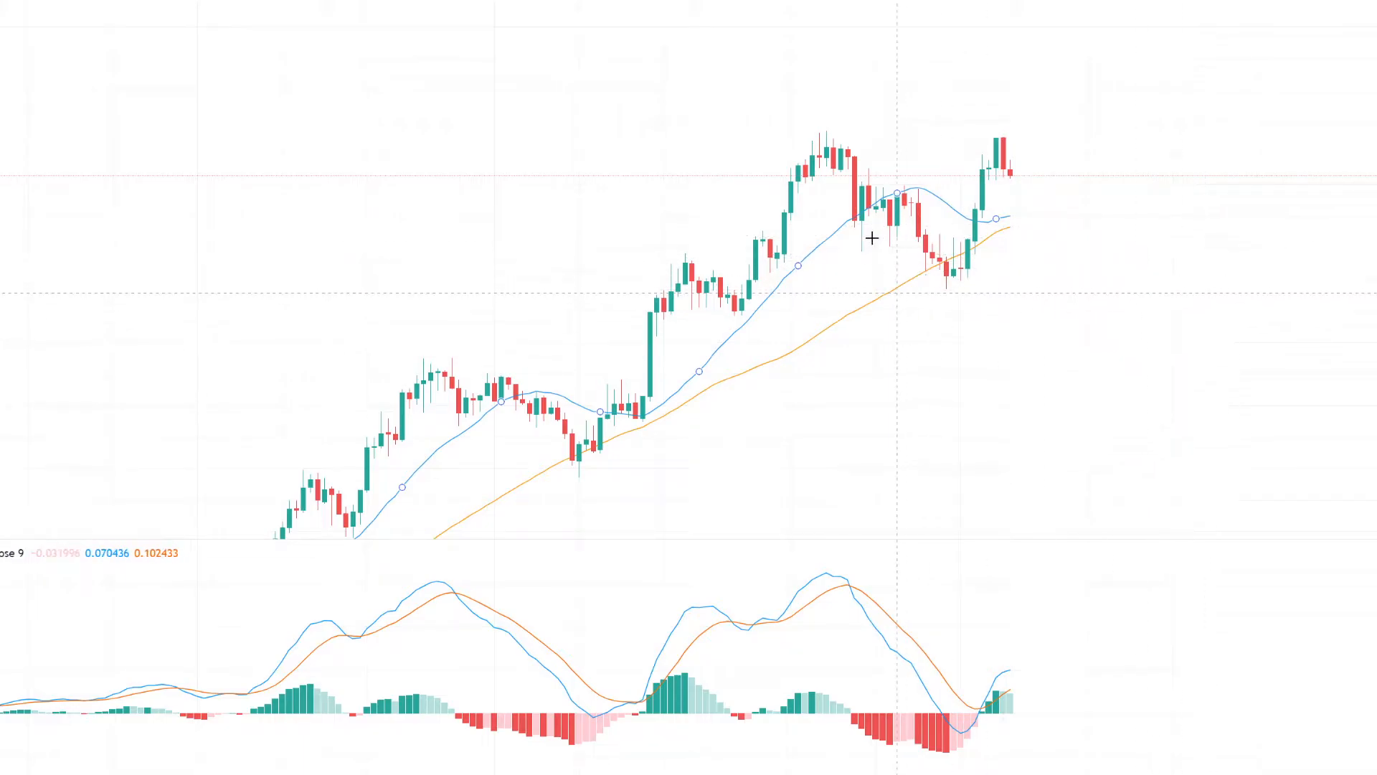
mouse_move(933, 257)
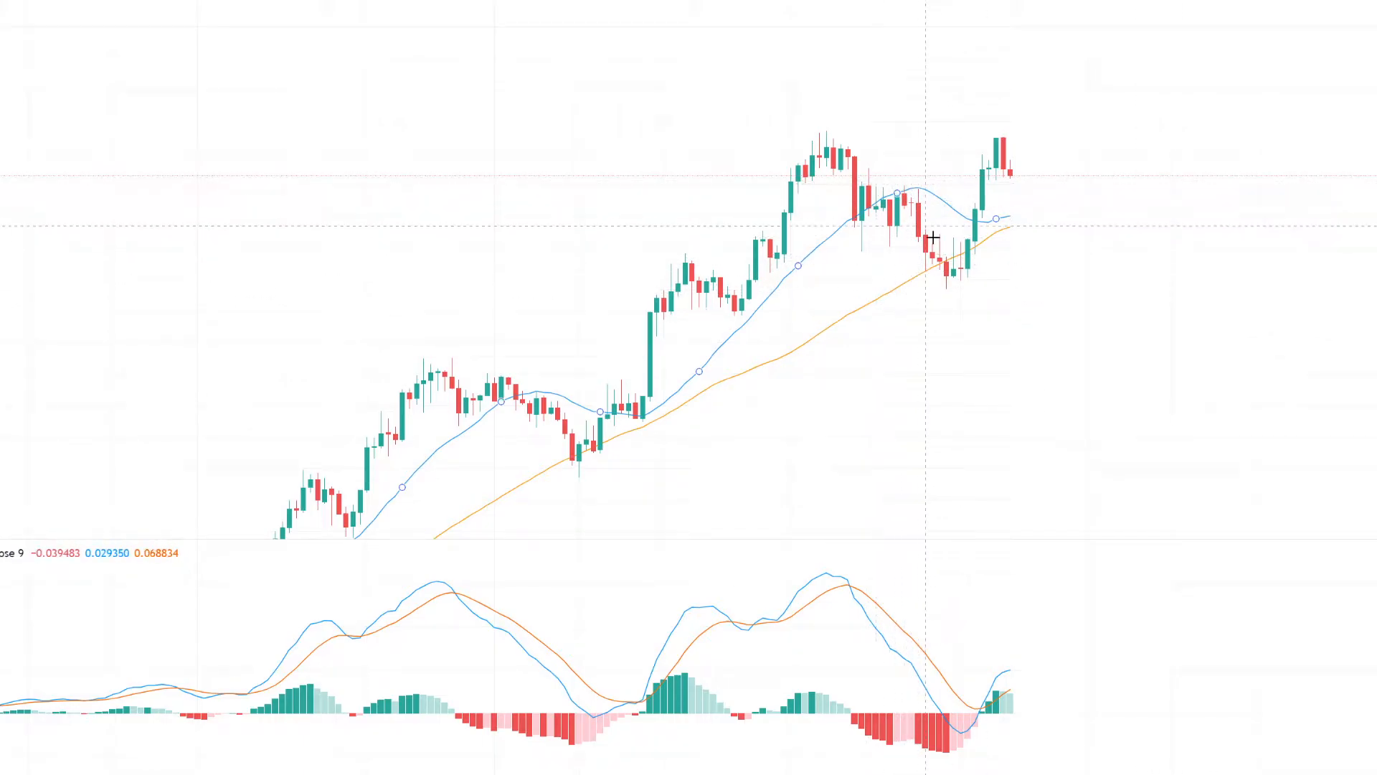
mouse_move(939, 279)
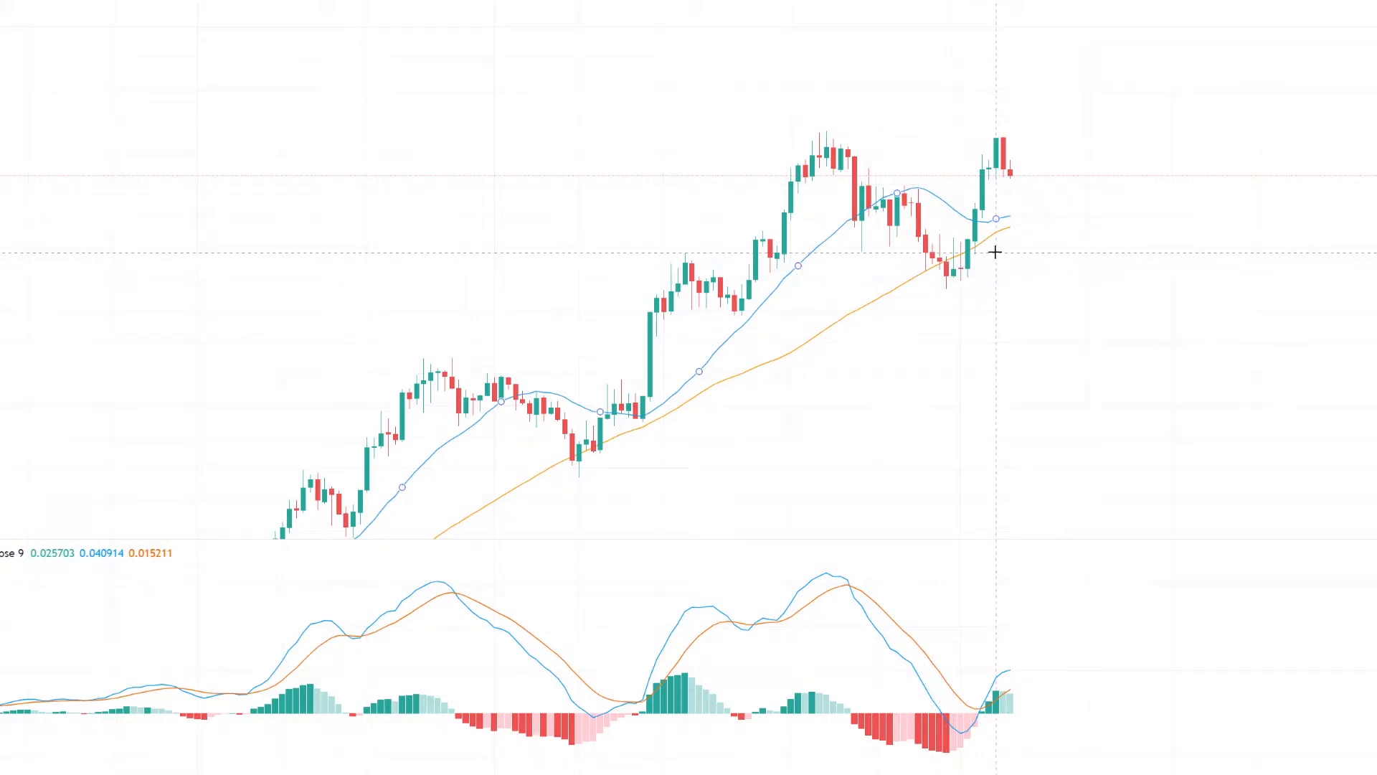
mouse_move(930, 277)
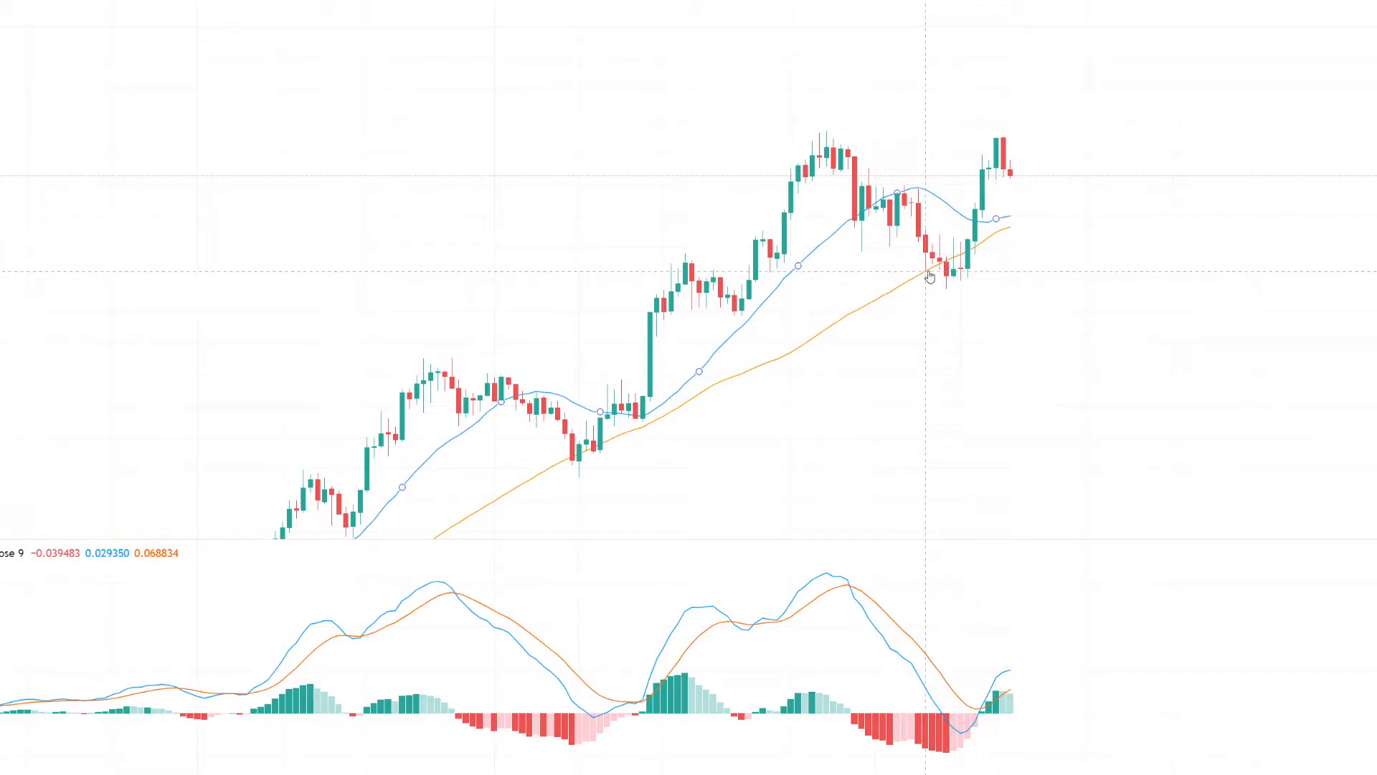
mouse_move(970, 272)
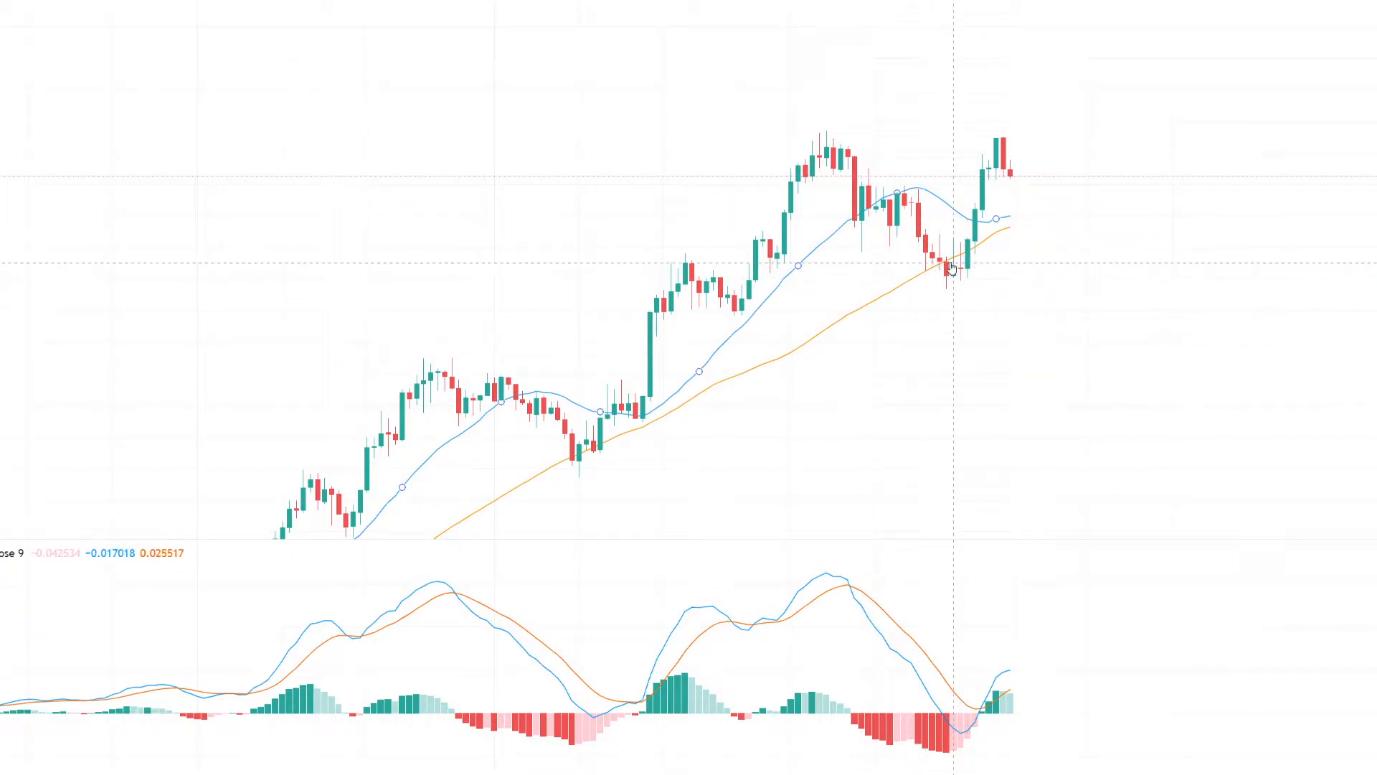
mouse_move(899, 390)
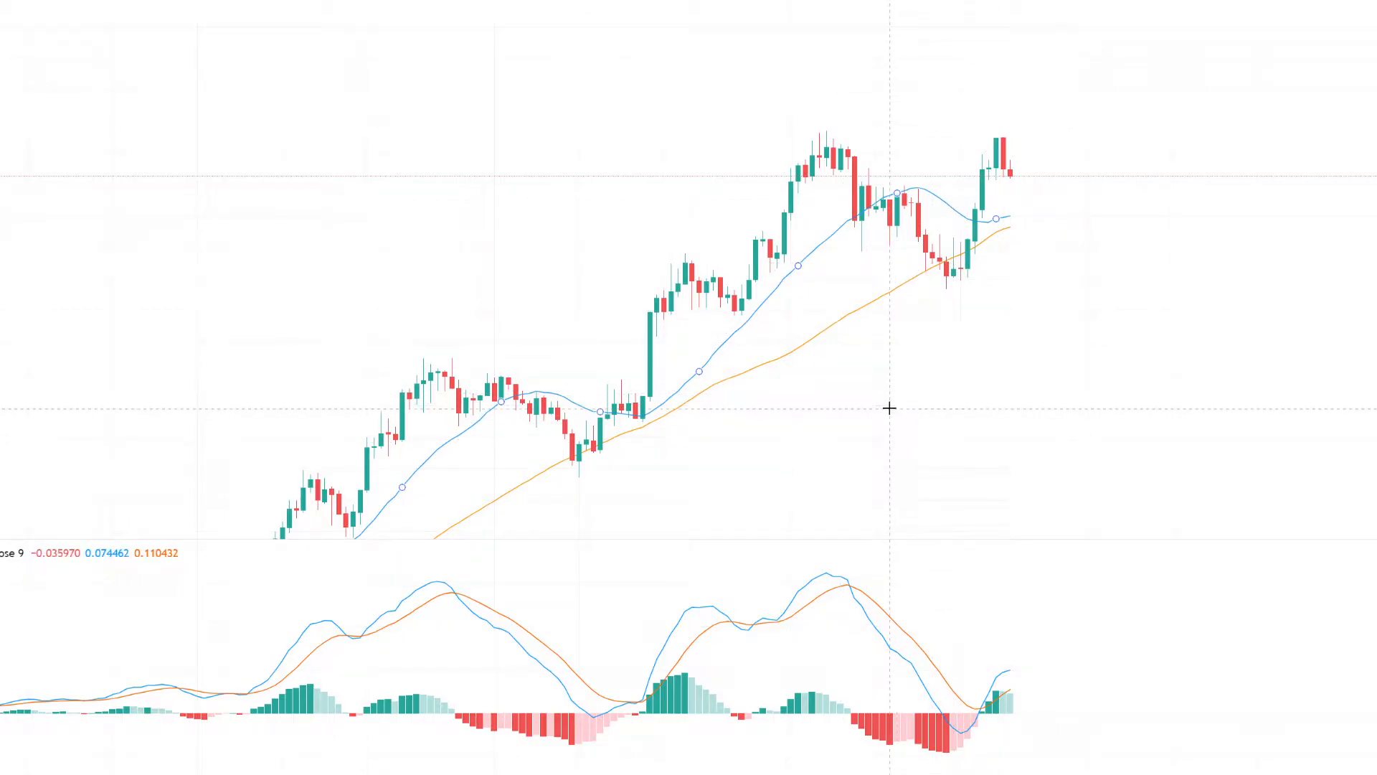
mouse_move(210, 78)
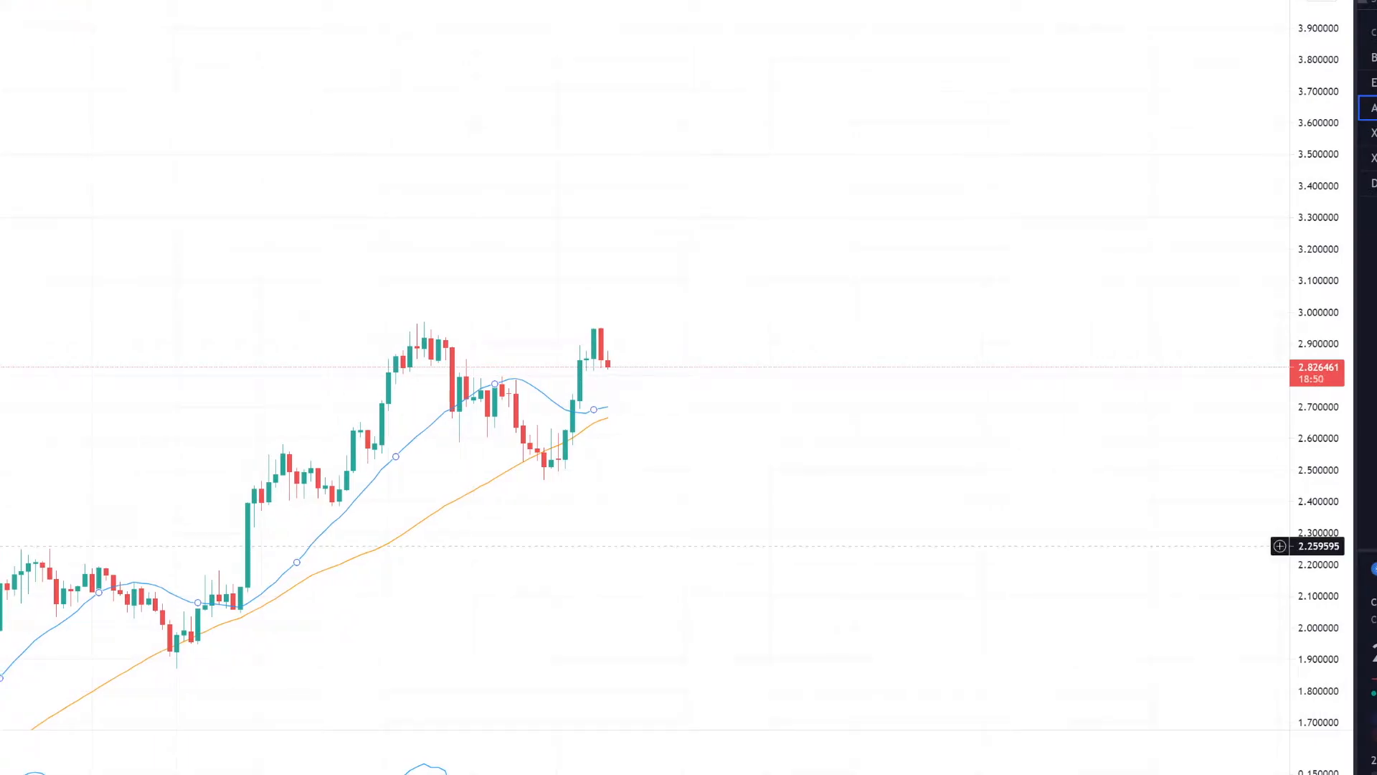
mouse_move(554, 478)
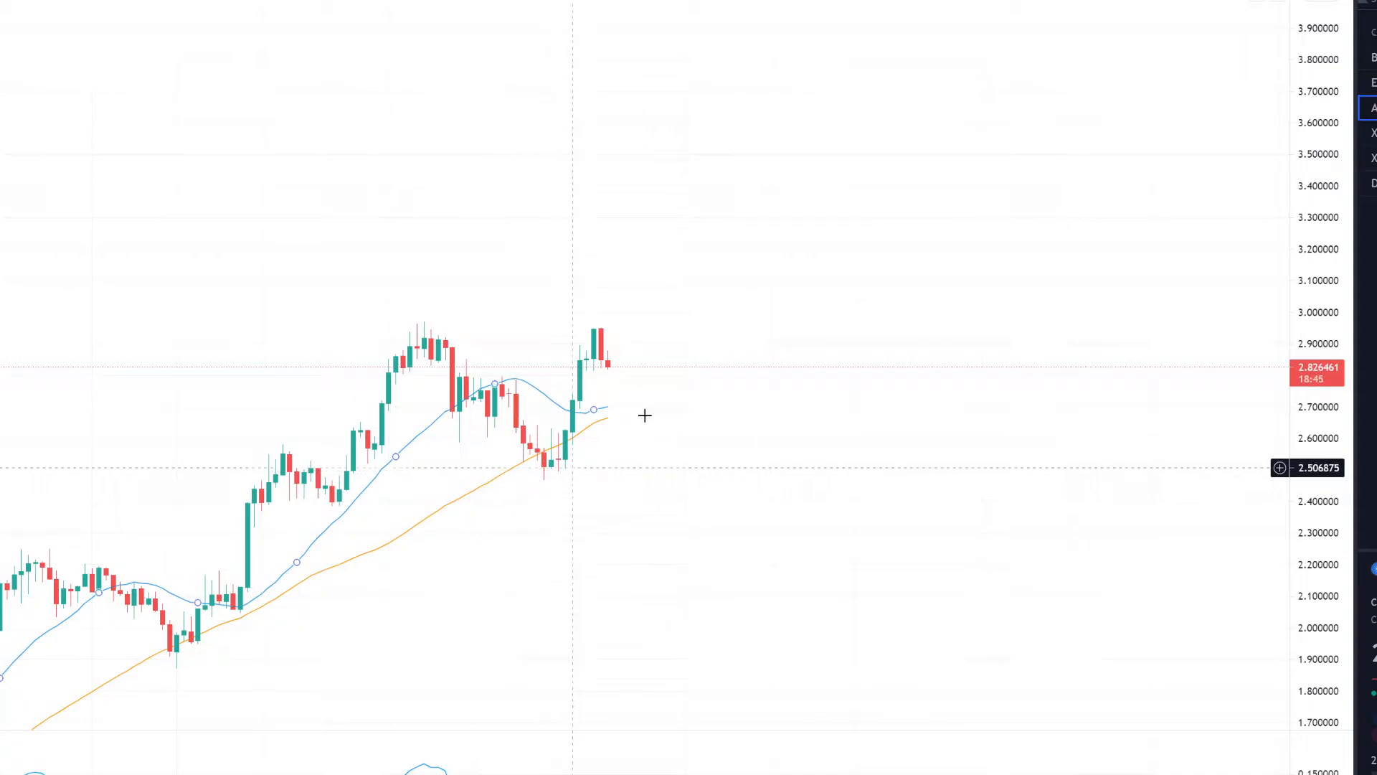
mouse_move(611, 336)
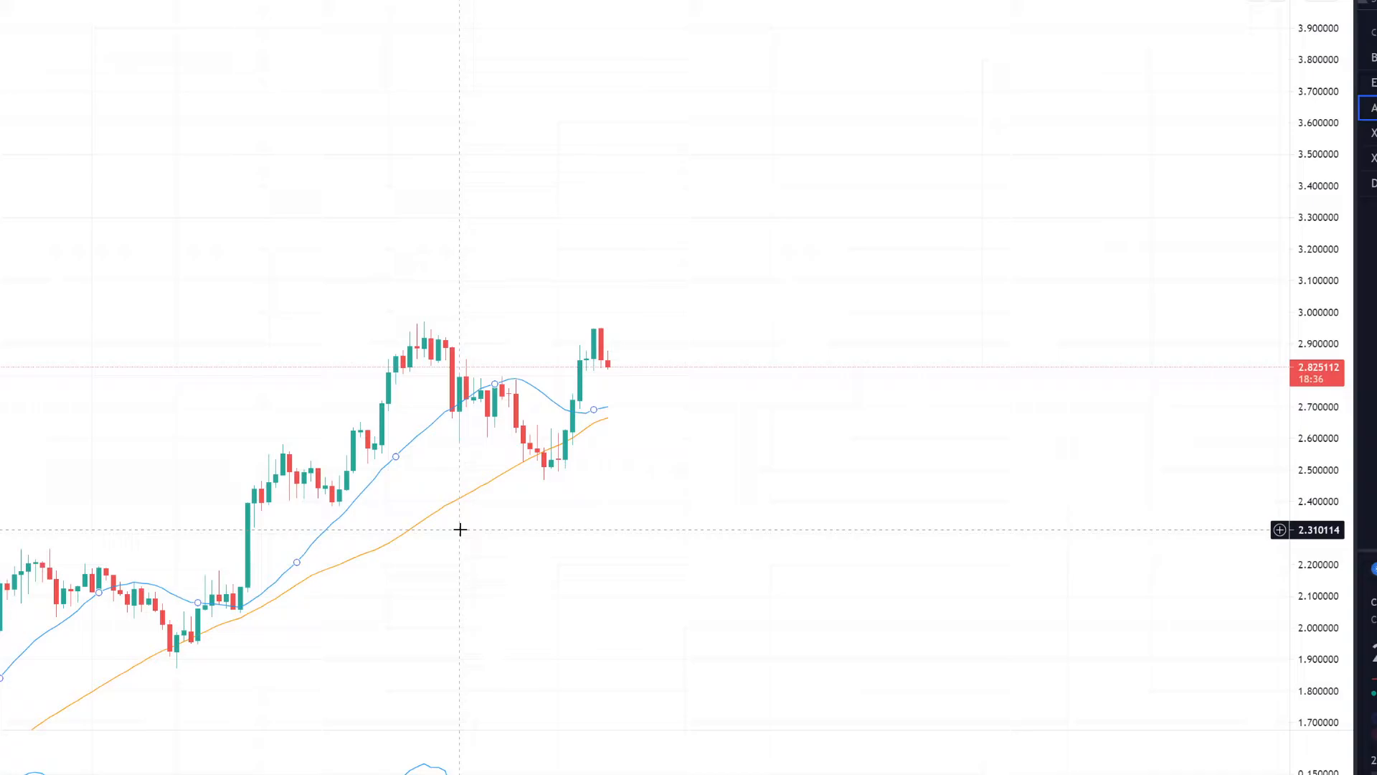
mouse_move(452, 522)
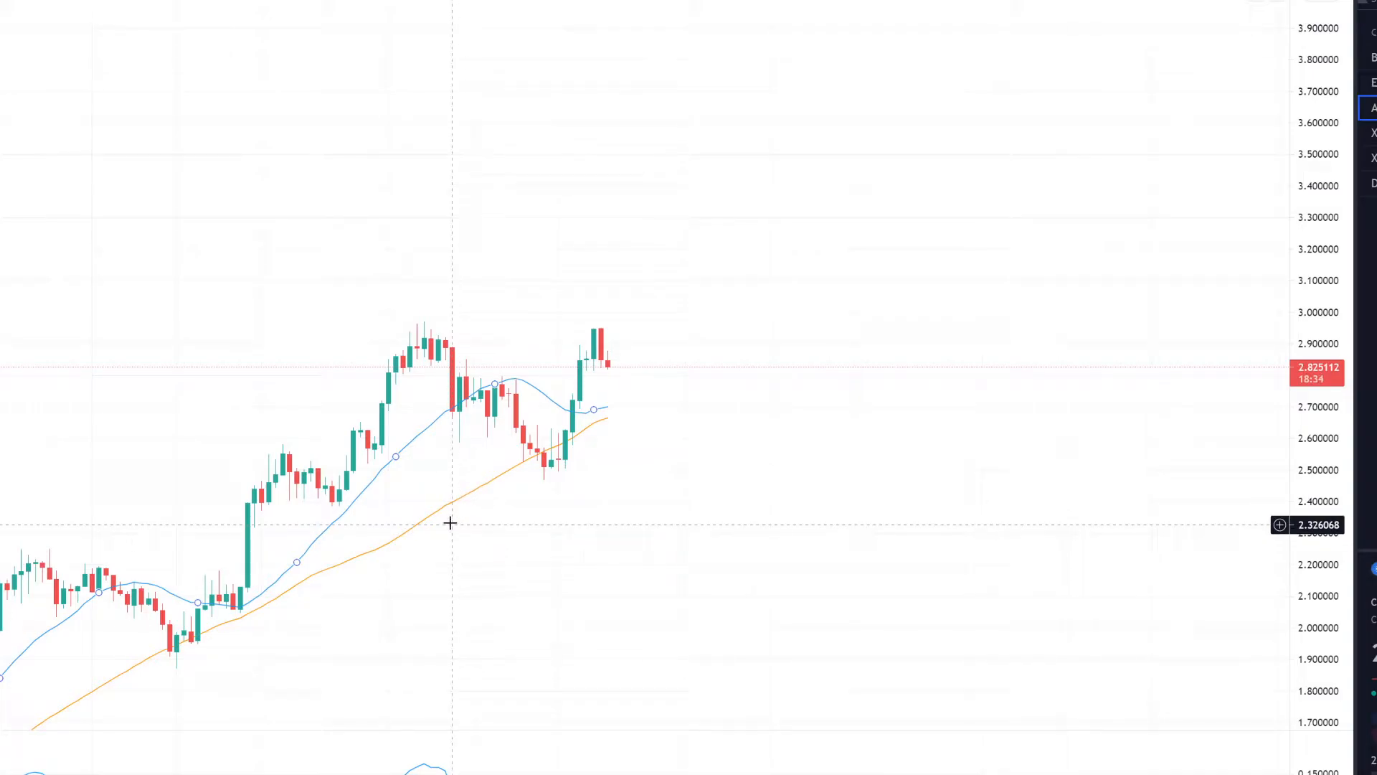
mouse_move(451, 586)
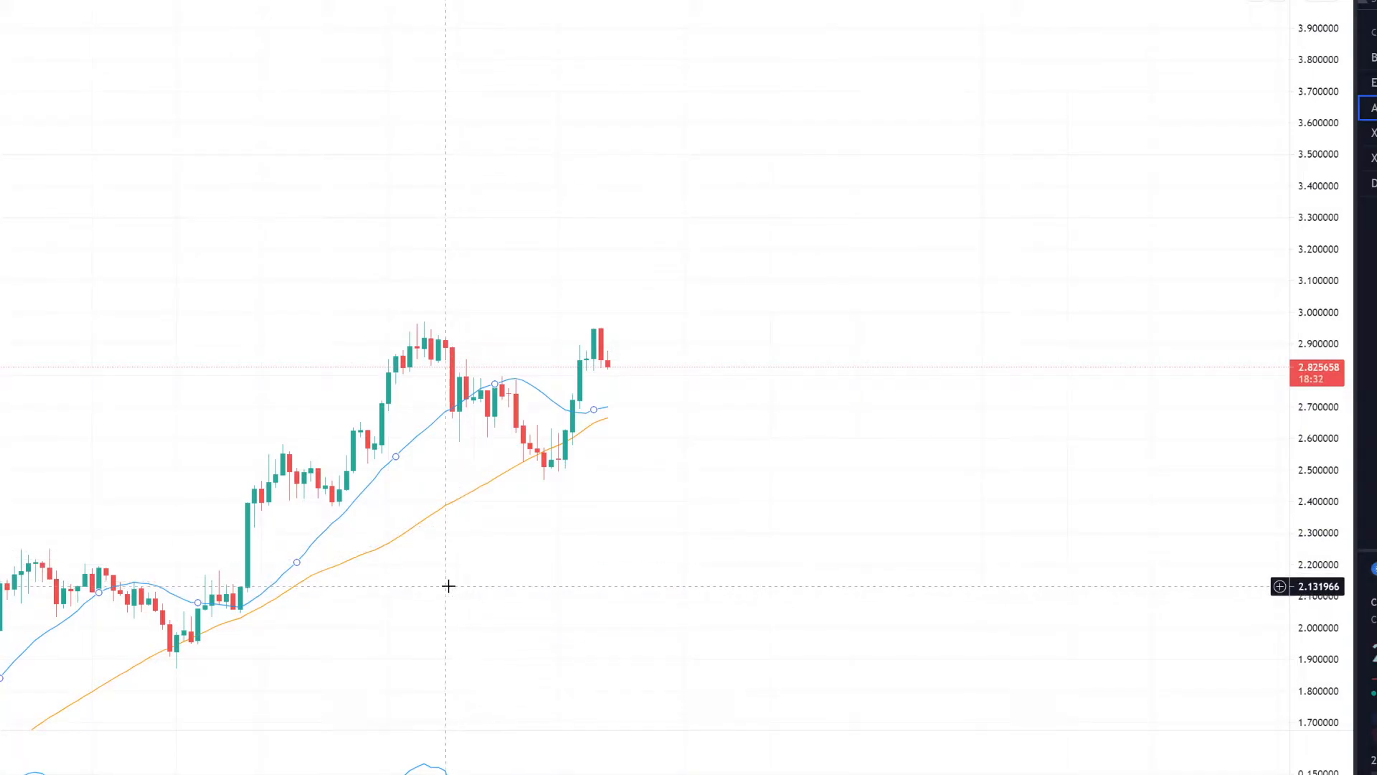
mouse_move(415, 568)
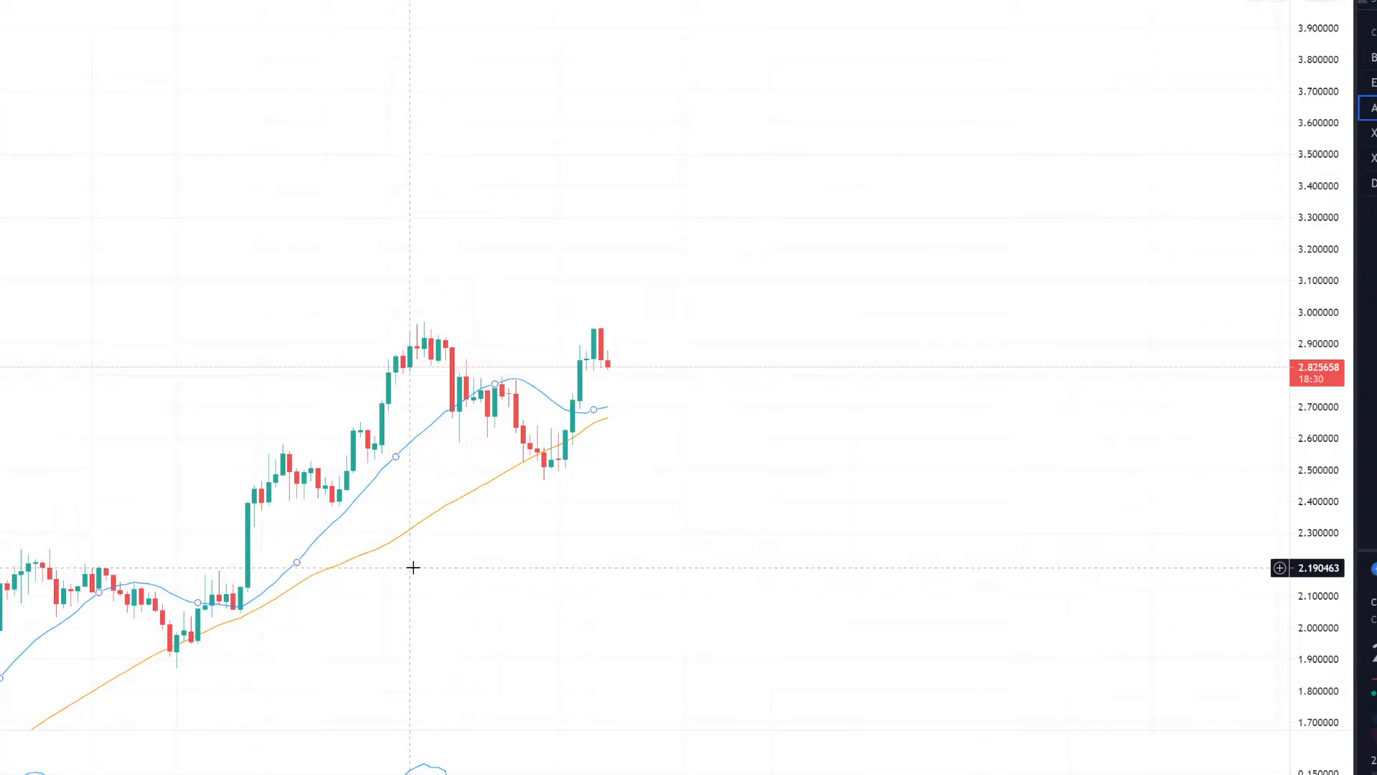